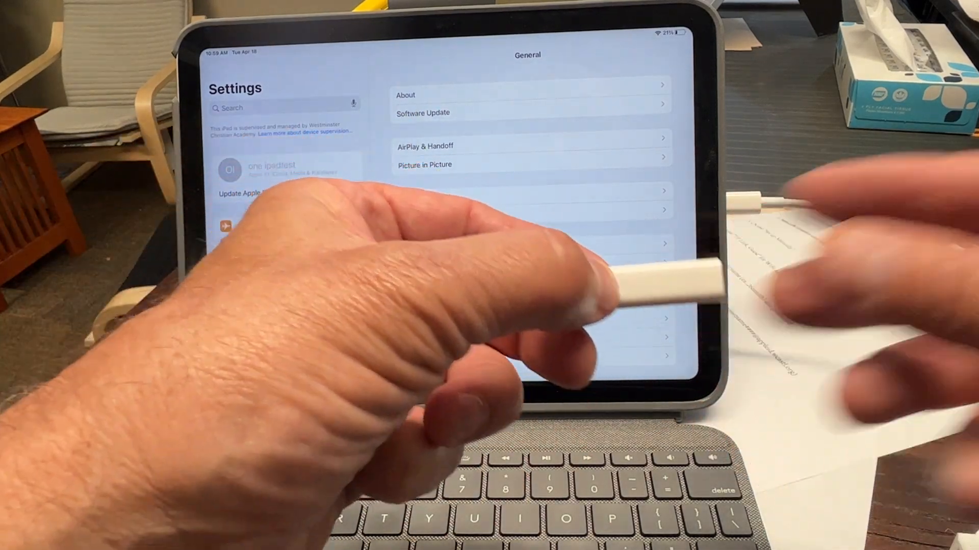
pyautogui.scroll(-3)
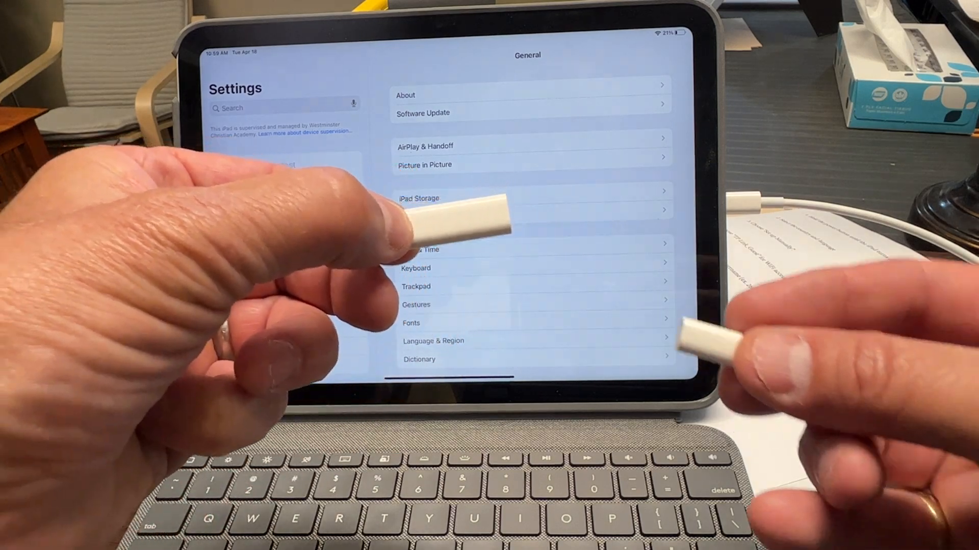